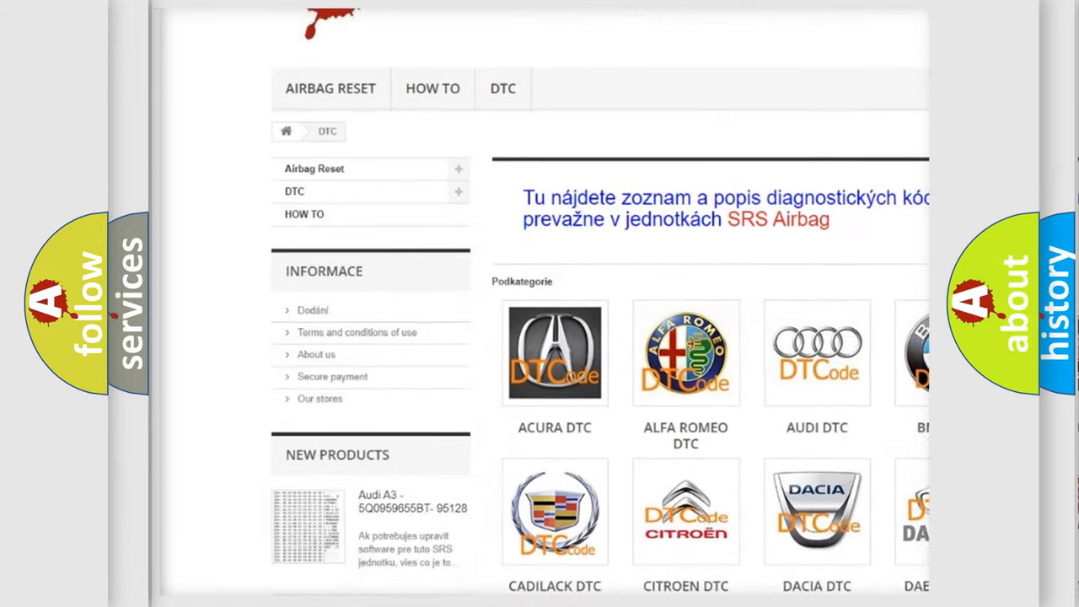
scroll(down, 3)
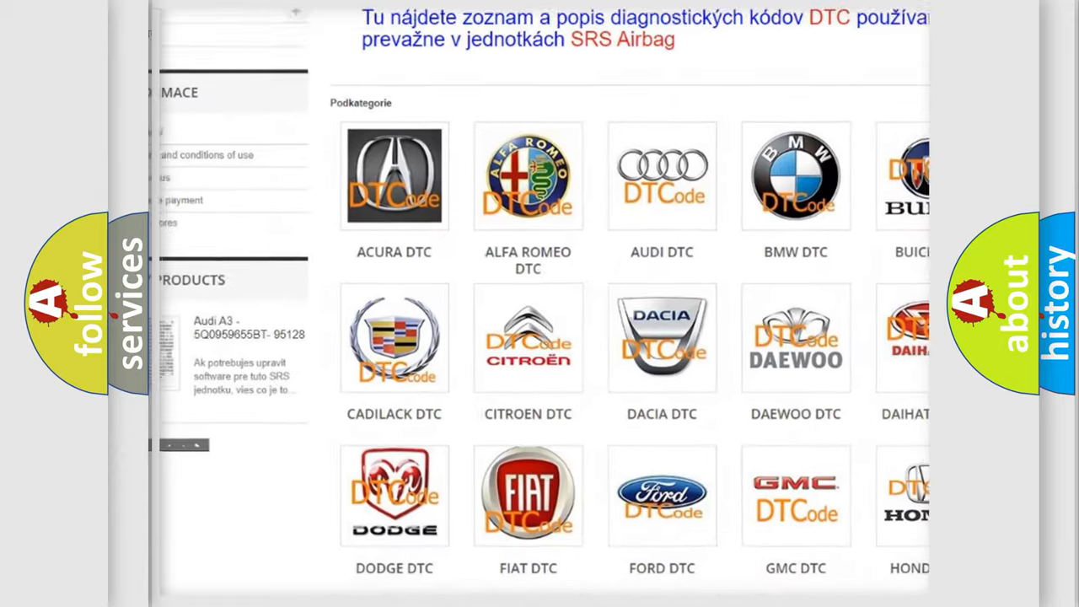